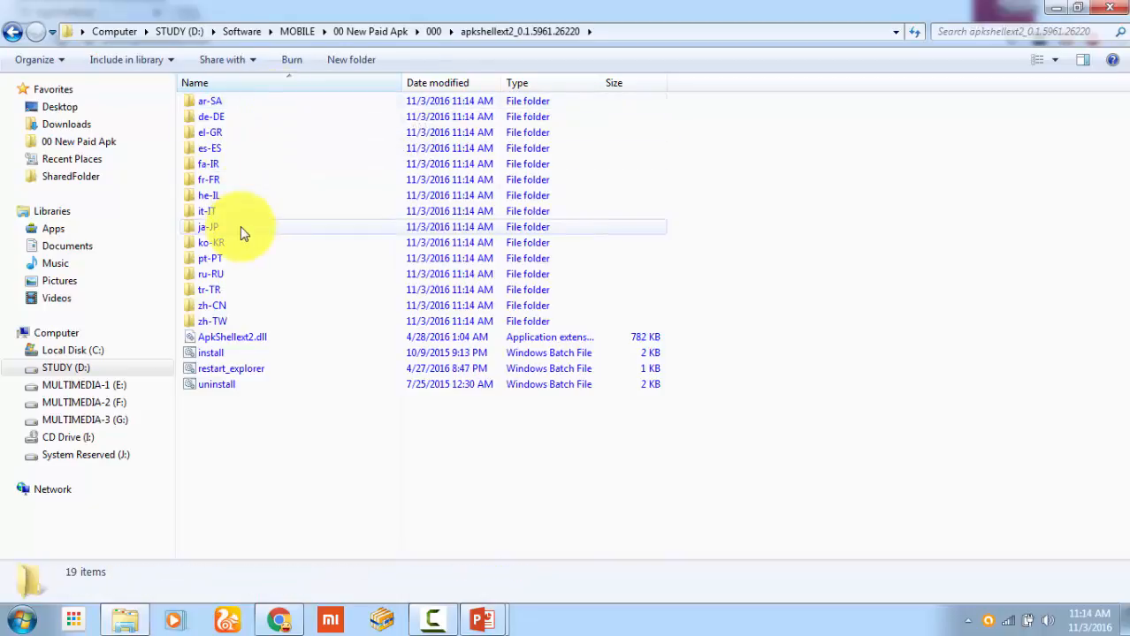
{"action": "mouse_move", "coordinate": [205, 226]}
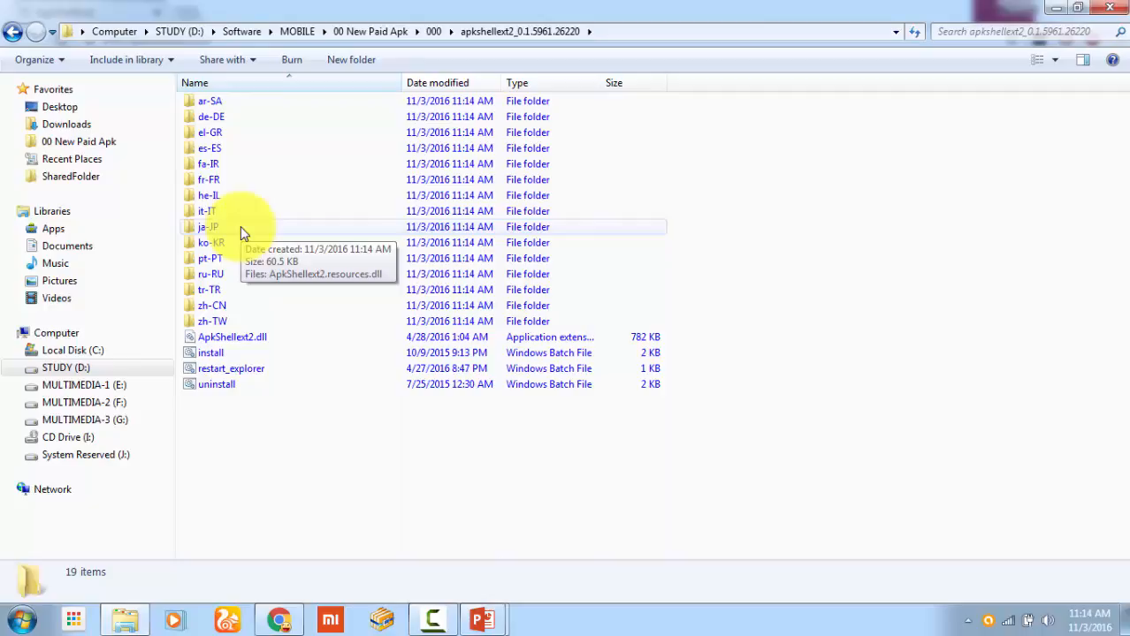
Run install.bat from the apkshellext2 folder and return to 00 New Paid Apk.
{"action": "left_click", "coordinate": [211, 354]}
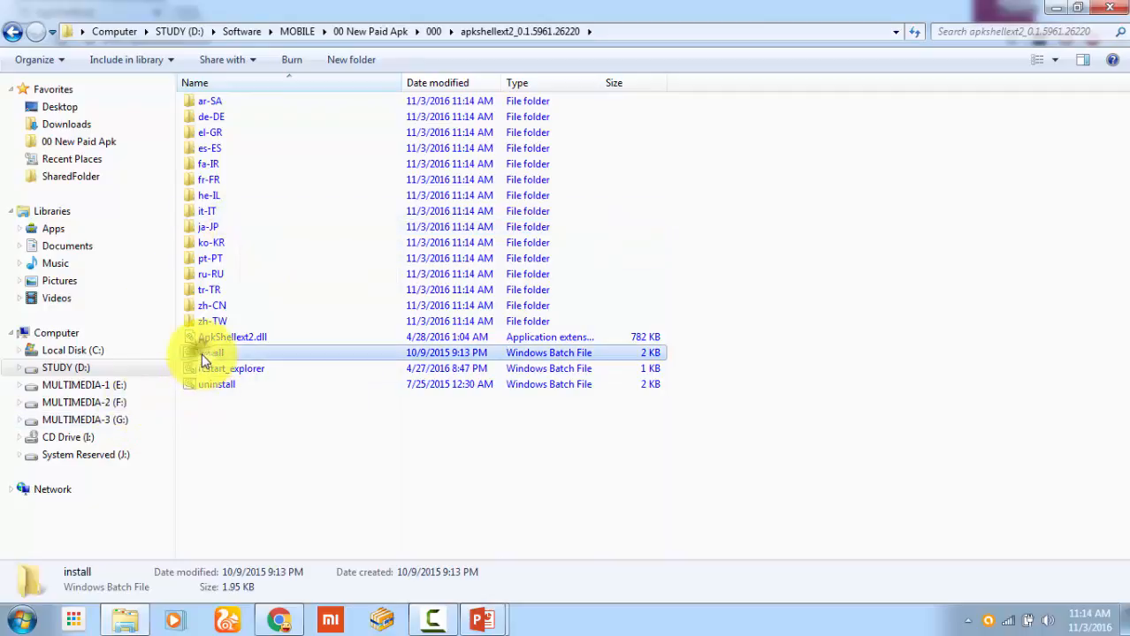
{"action": "right_click", "coordinate": [213, 354]}
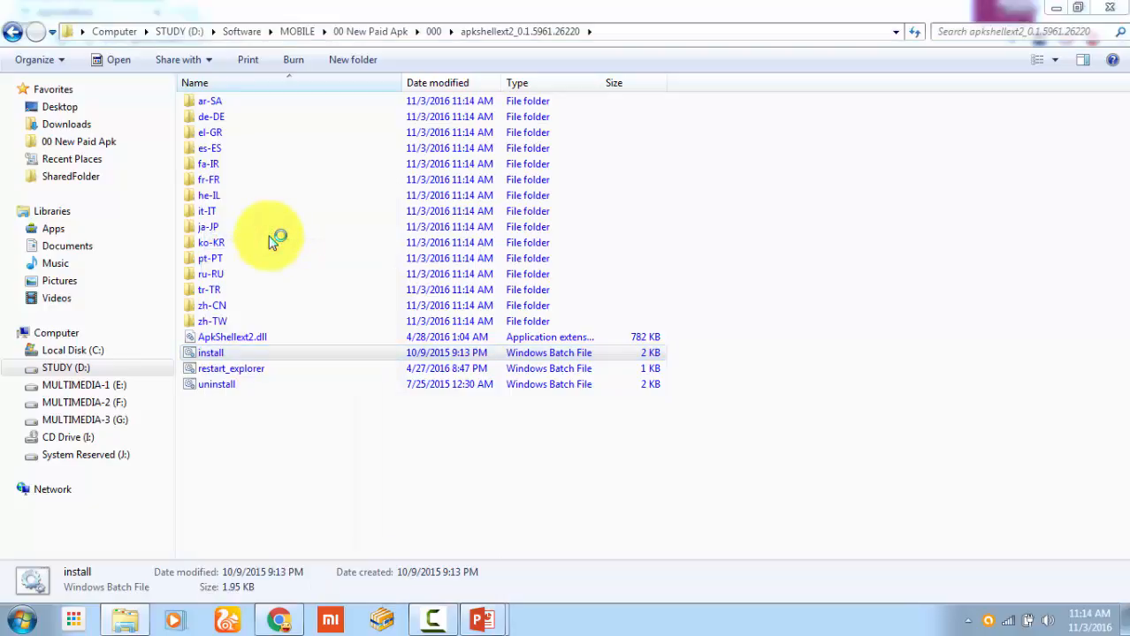
{"action": "mouse_move", "coordinate": [650, 336]}
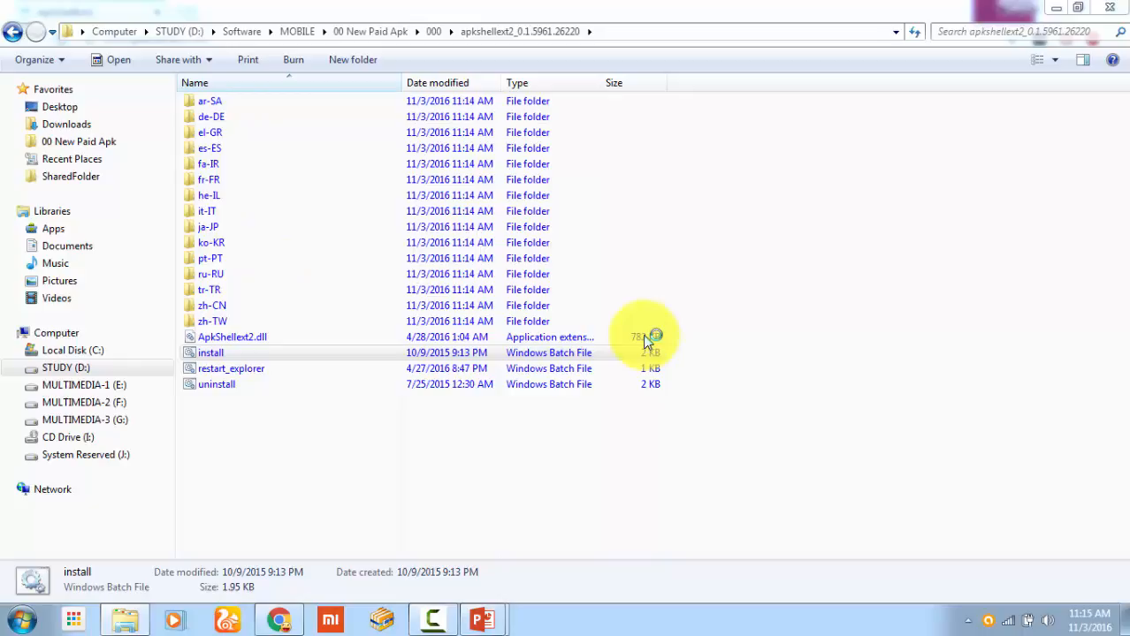
{"action": "double_click", "coordinate": [210, 354]}
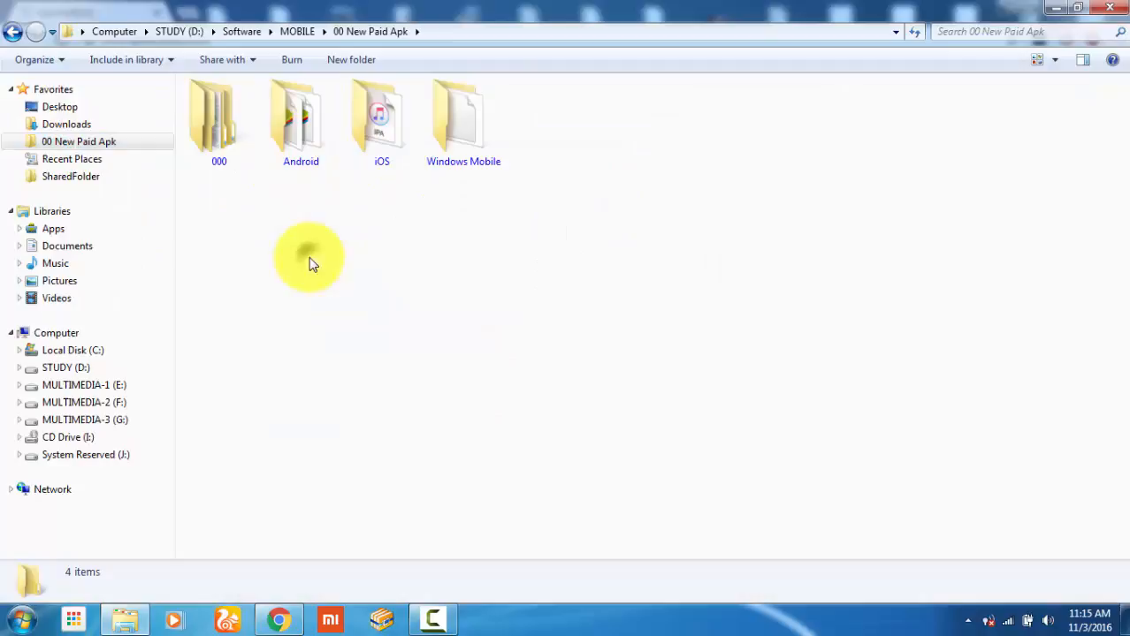
Browse the Android and iOS folders and refresh their views to check the file icons.
{"action": "left_click", "coordinate": [300, 124]}
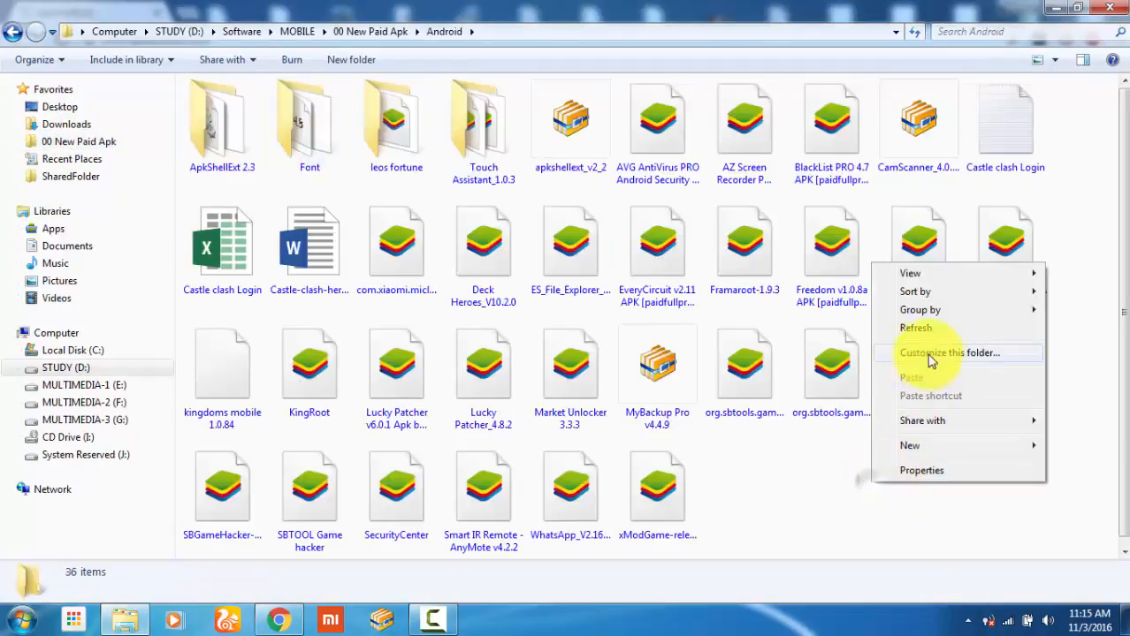
{"action": "left_click", "coordinate": [916, 327]}
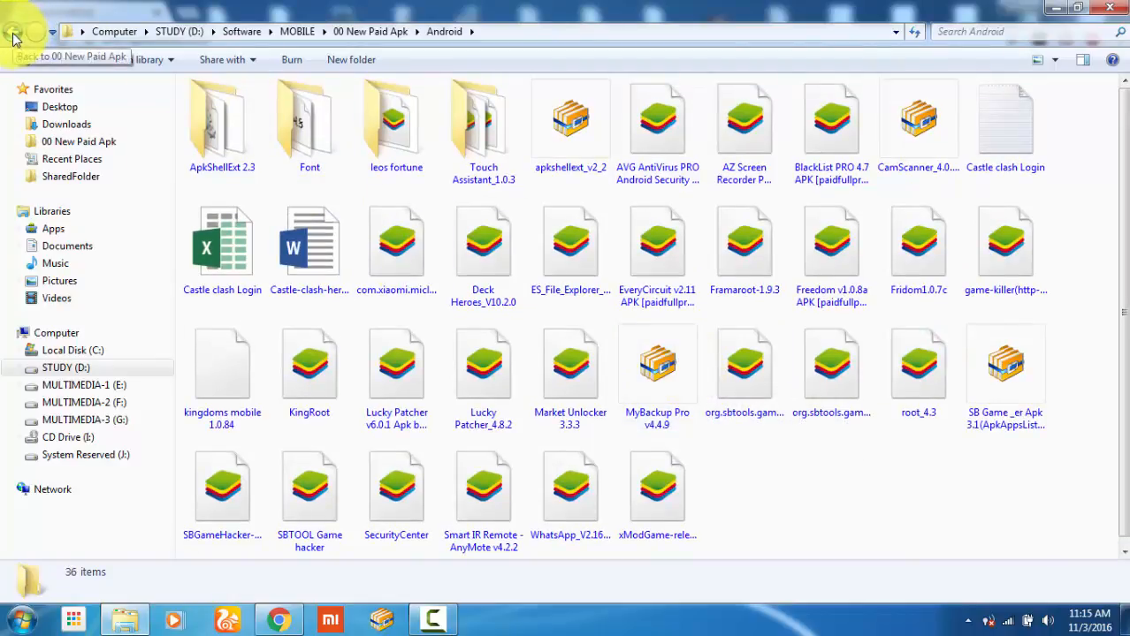
{"action": "left_click", "coordinate": [15, 32]}
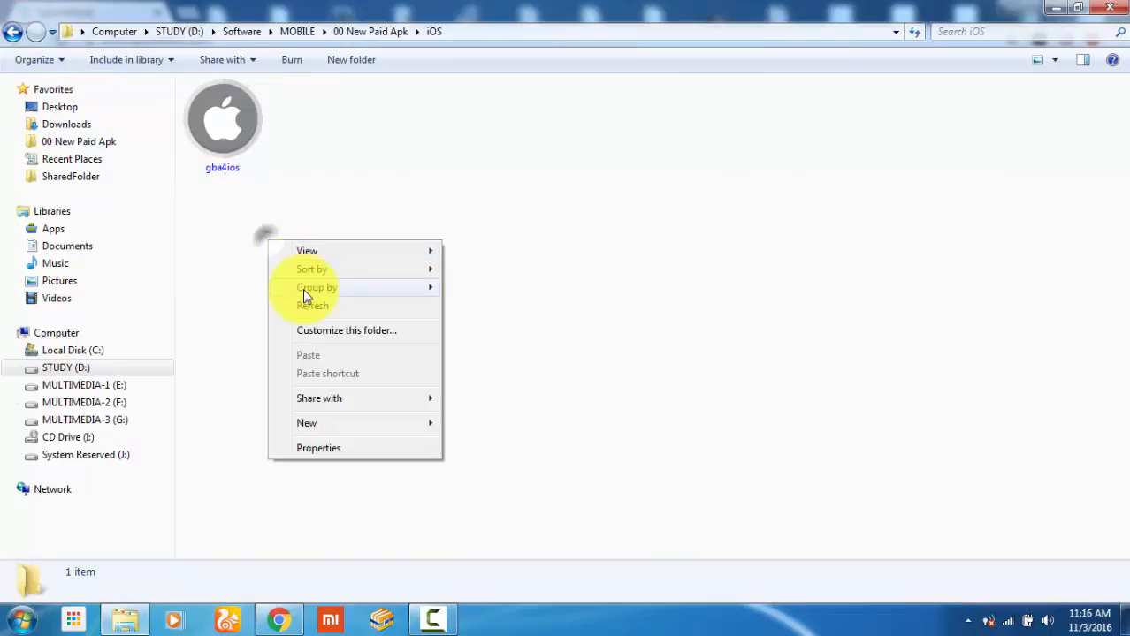
{"action": "left_click", "coordinate": [223, 124]}
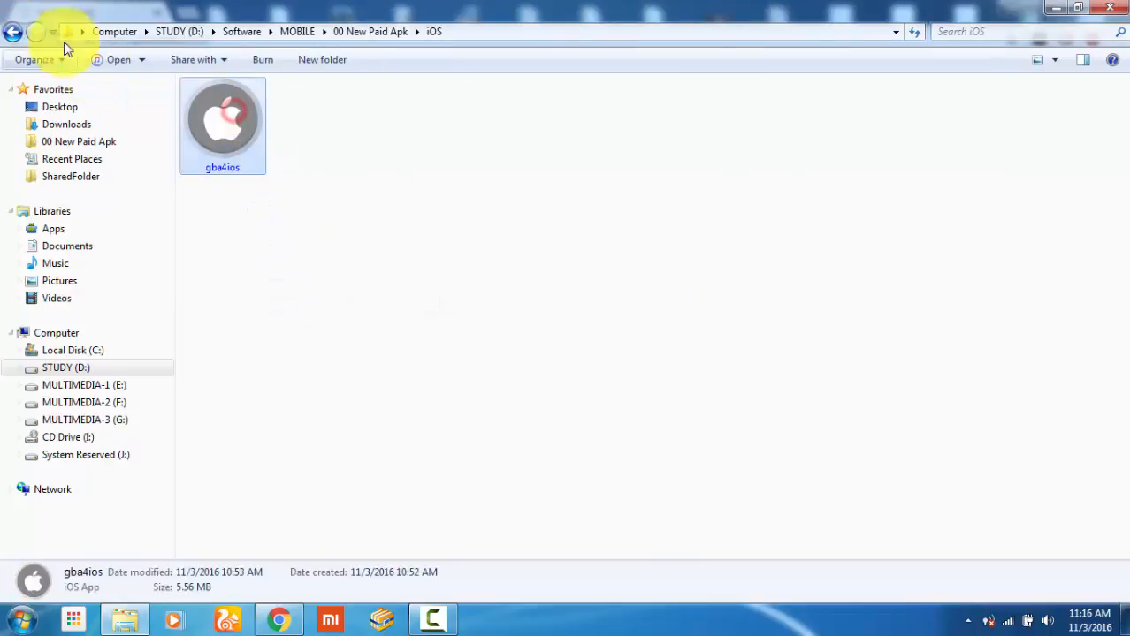
Return to 00 New Paid Apk and reopen the Android folder, APK icons still generic.
{"action": "left_click", "coordinate": [14, 32]}
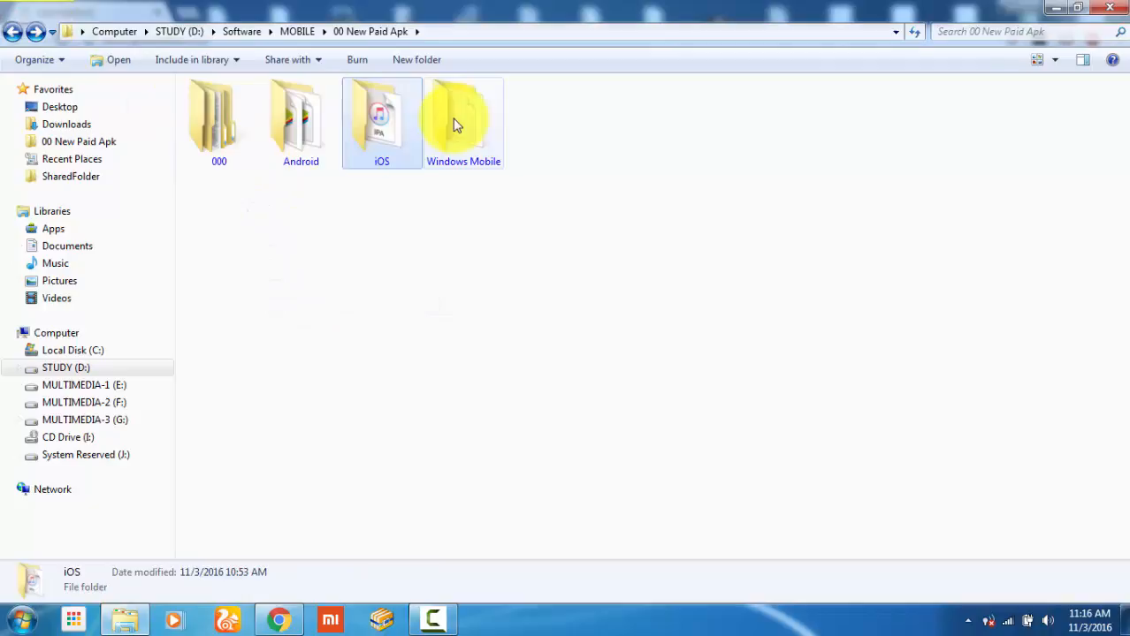
{"action": "left_click", "coordinate": [463, 115]}
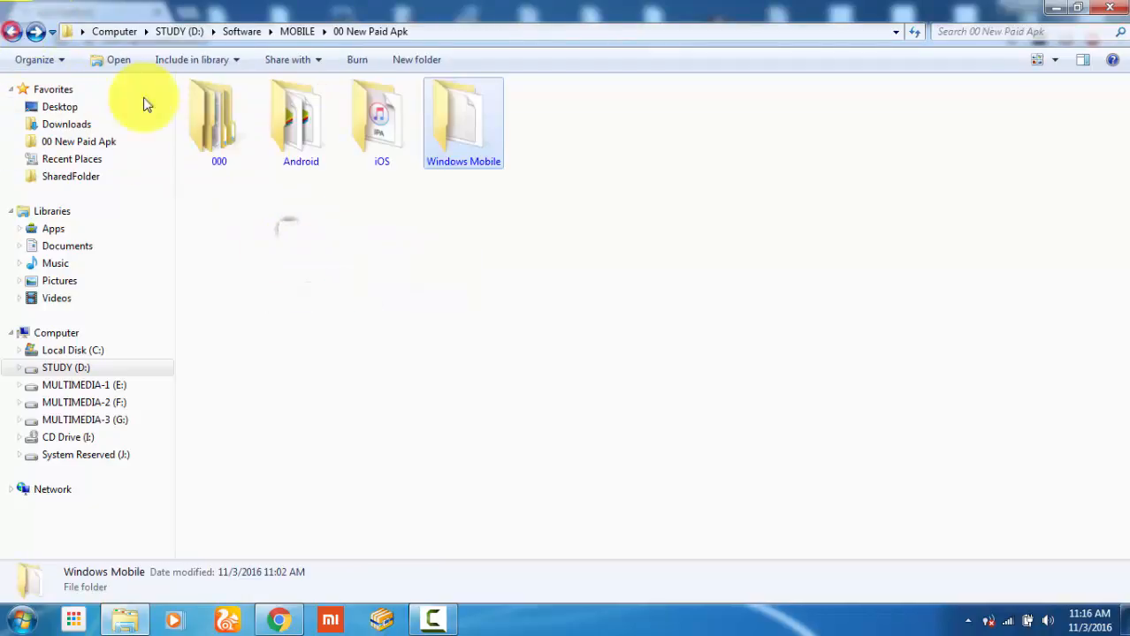
{"action": "double_click", "coordinate": [301, 120]}
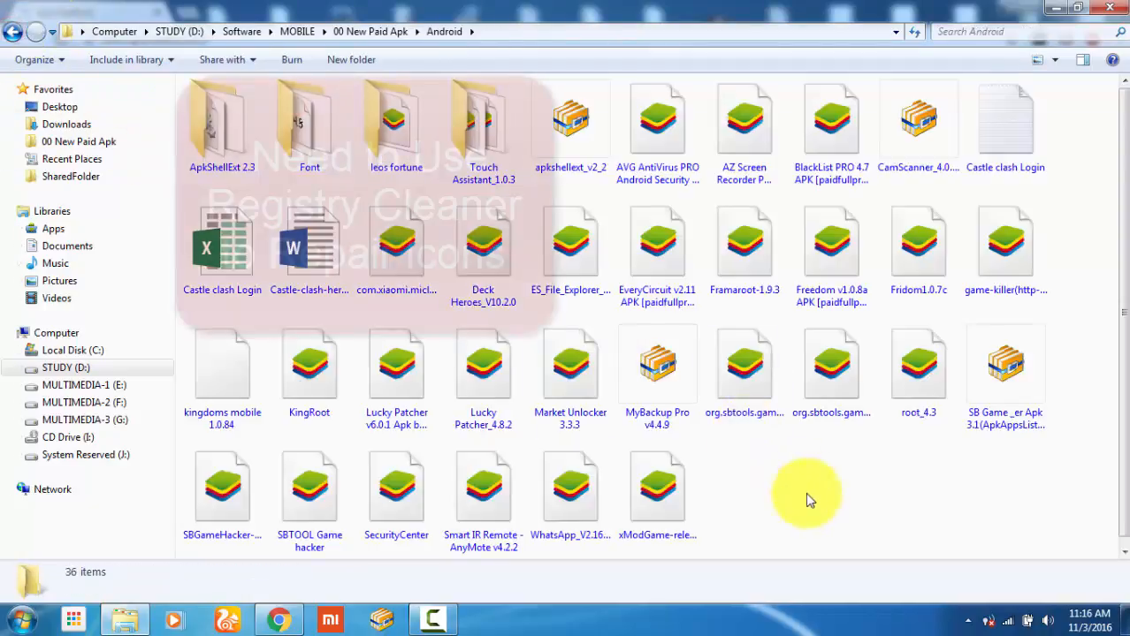
{"action": "mouse_move", "coordinate": [845, 345]}
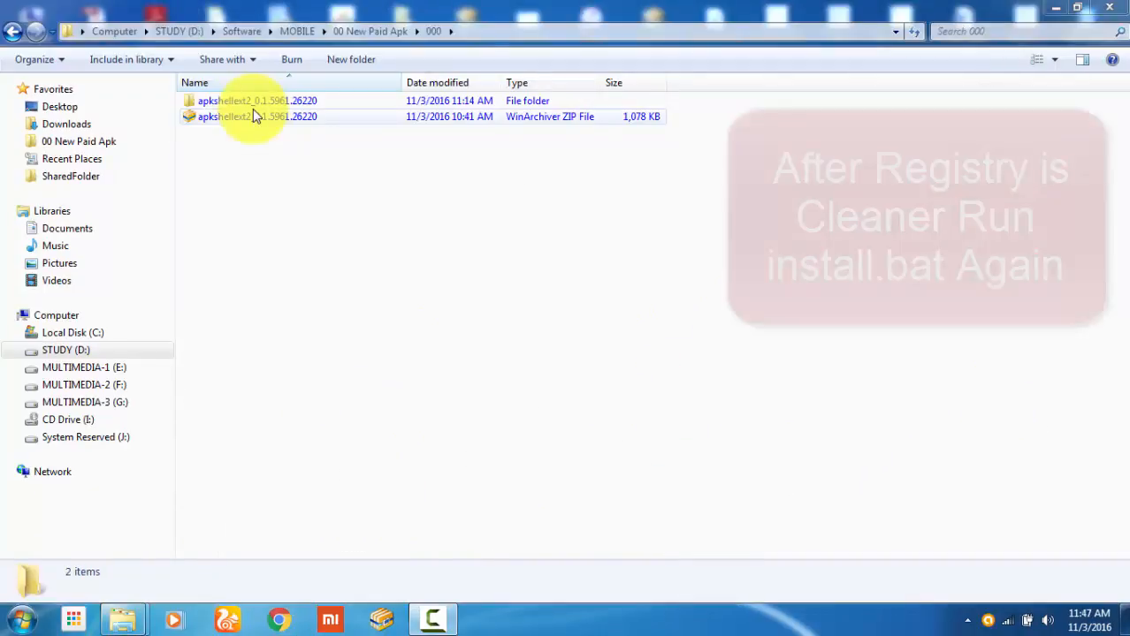
Rerun install.bat in the apkshellext2 folder and close Explorer.
{"action": "double_click", "coordinate": [248, 99]}
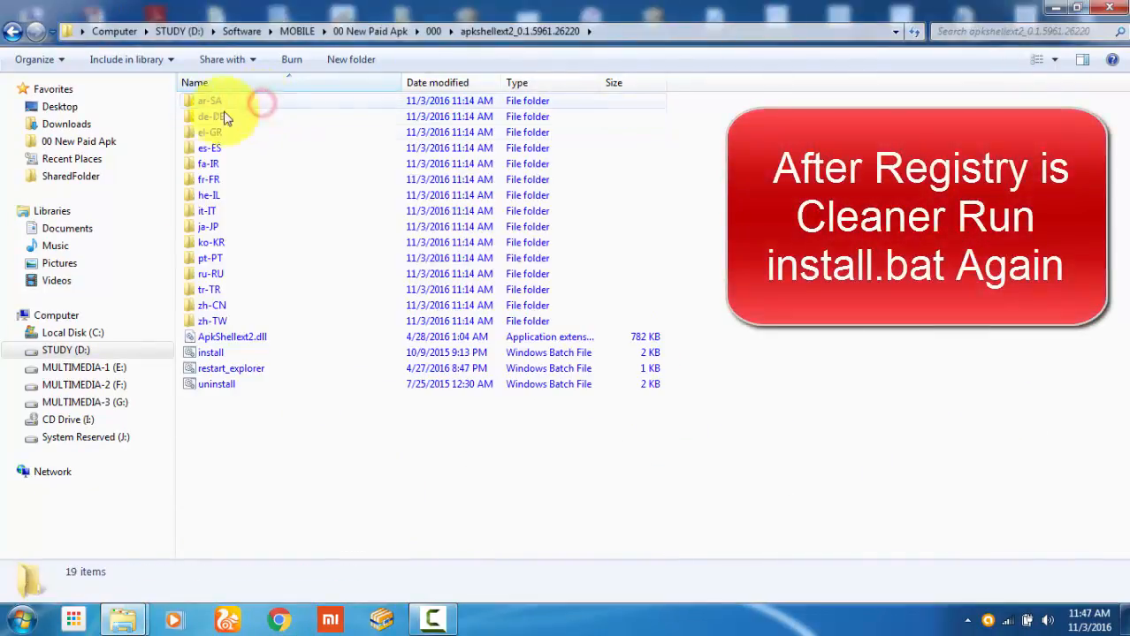
{"action": "double_click", "coordinate": [211, 351]}
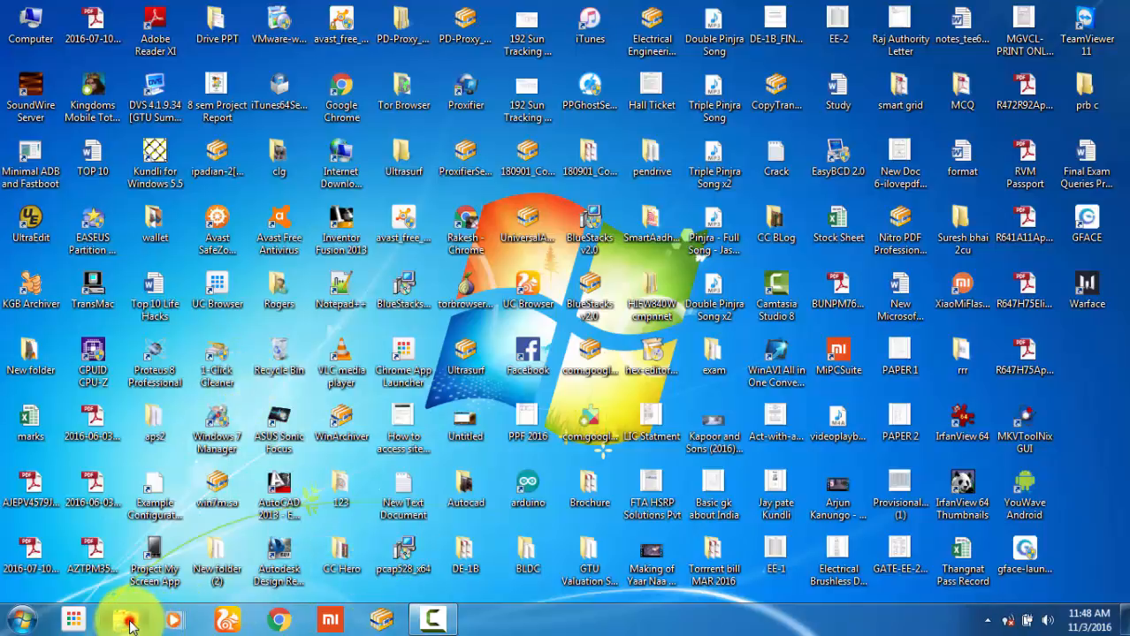
Reopen Explorer and check that the Android folder's APK files now show real app icons.
{"action": "left_click", "coordinate": [128, 619]}
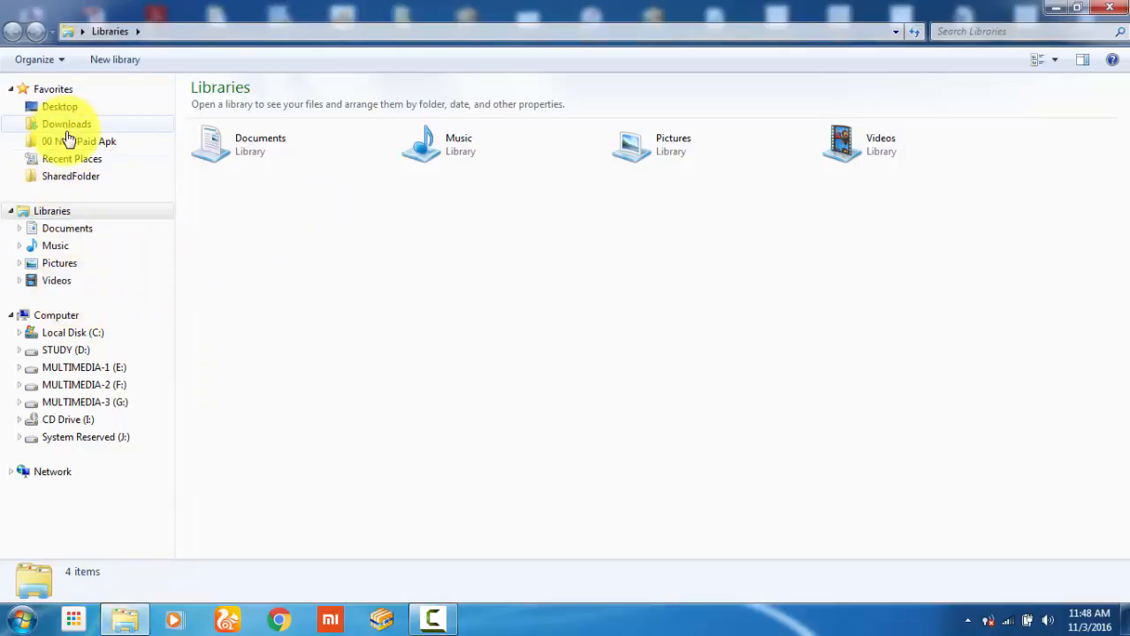
{"action": "left_click", "coordinate": [80, 142]}
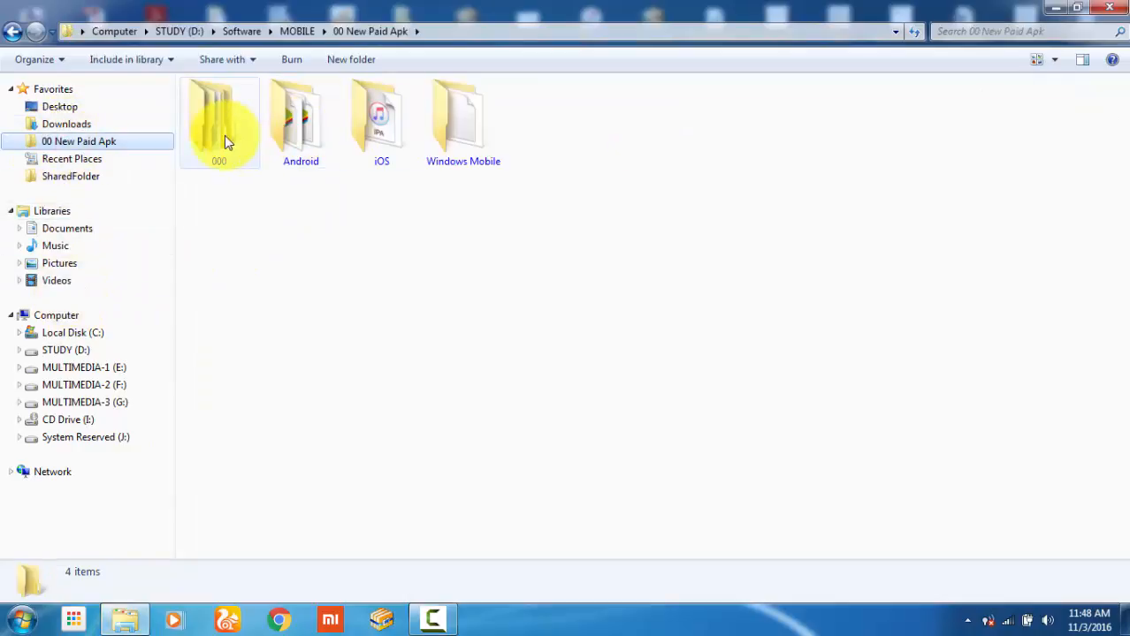
{"action": "double_click", "coordinate": [300, 121]}
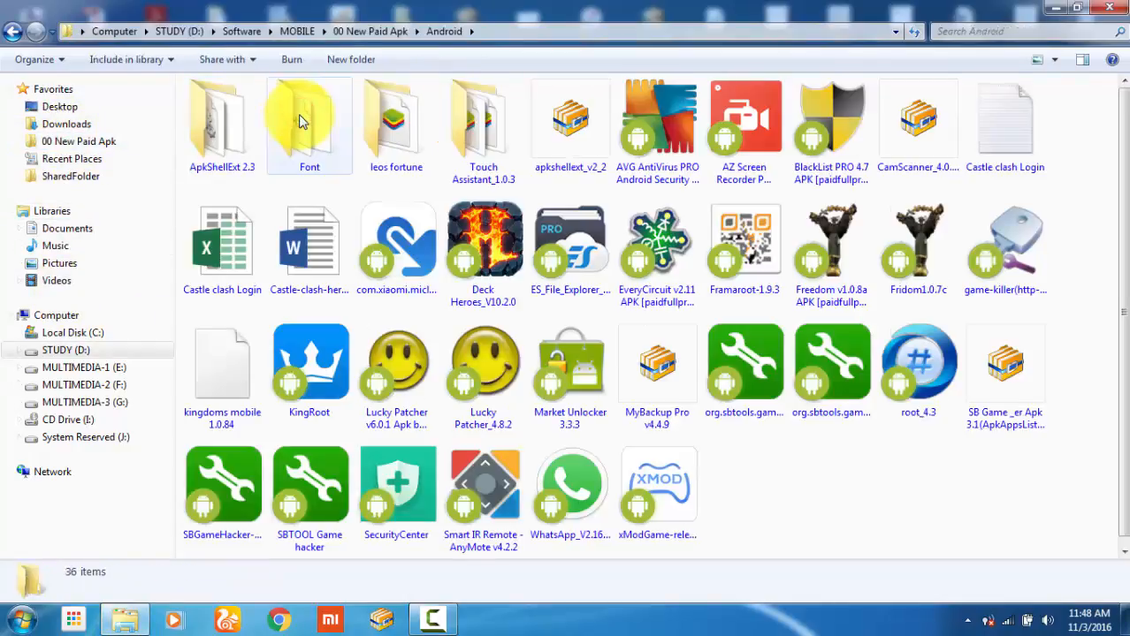
{"action": "mouse_move", "coordinate": [308, 120]}
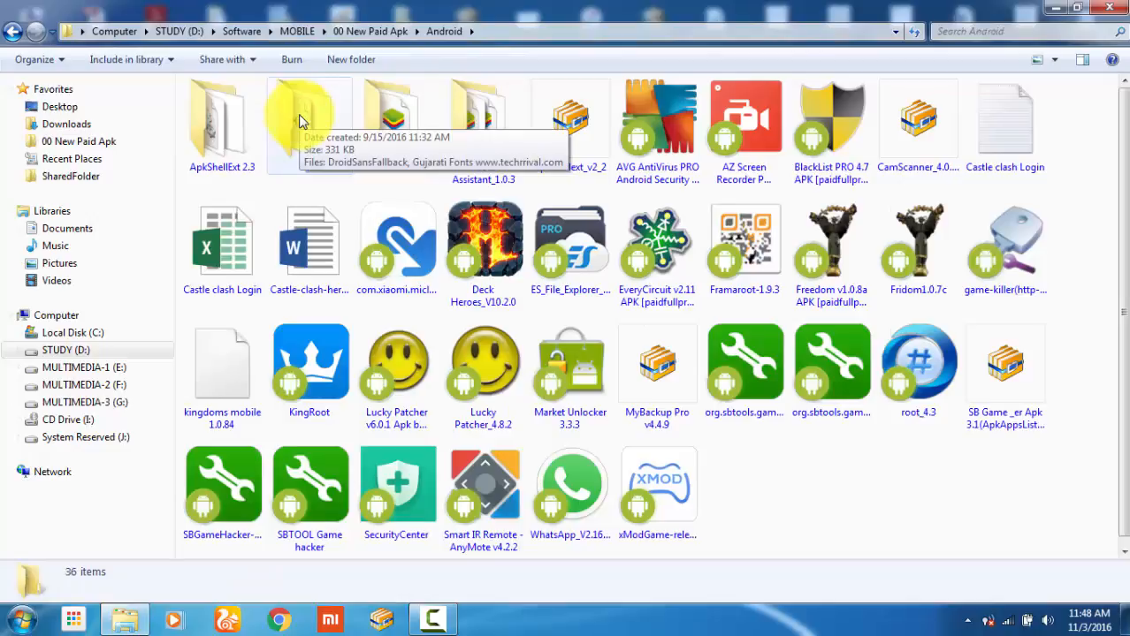
{"action": "mouse_move", "coordinate": [901, 101]}
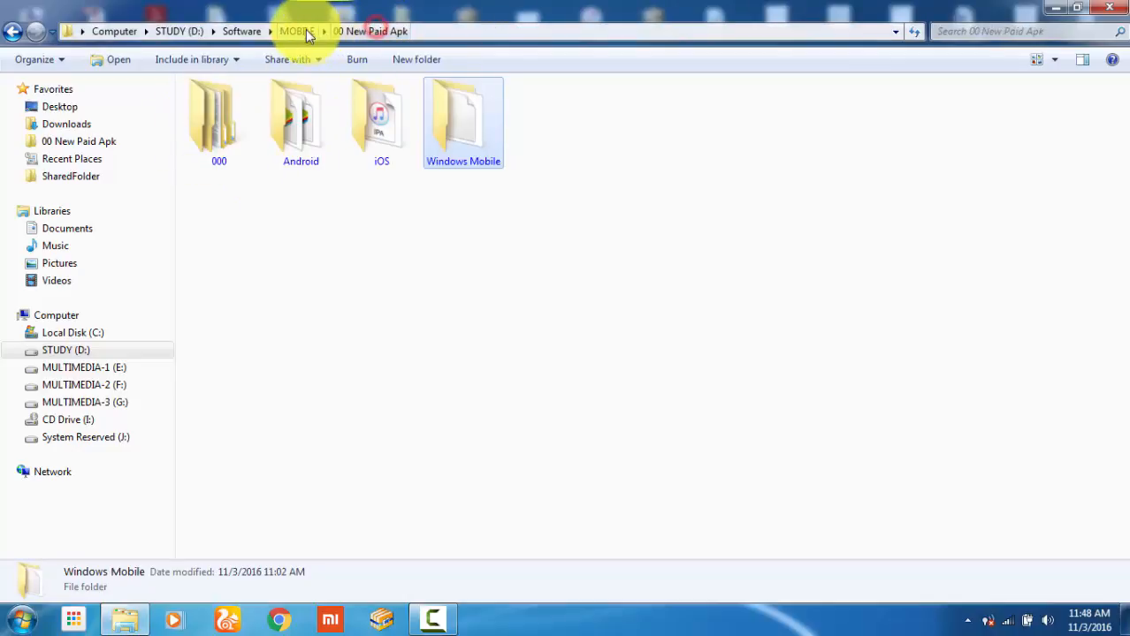
Go up to MOBILE and return to the 00 New Paid Apk folder.
{"action": "left_click", "coordinate": [297, 32]}
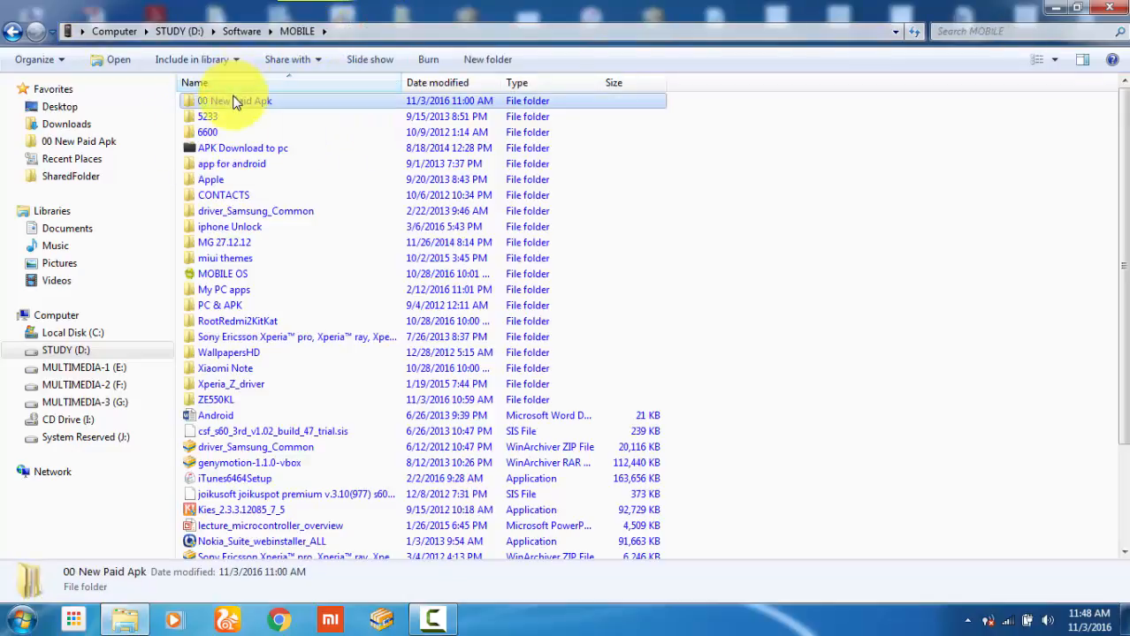
{"action": "double_click", "coordinate": [233, 99]}
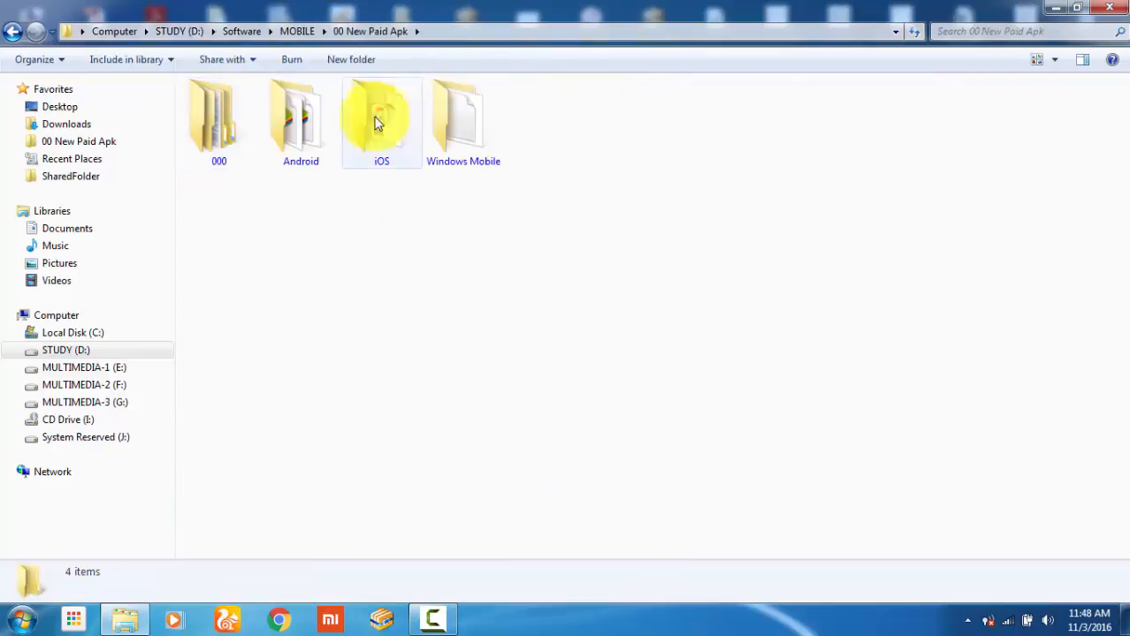
{"action": "mouse_move", "coordinate": [870, 162]}
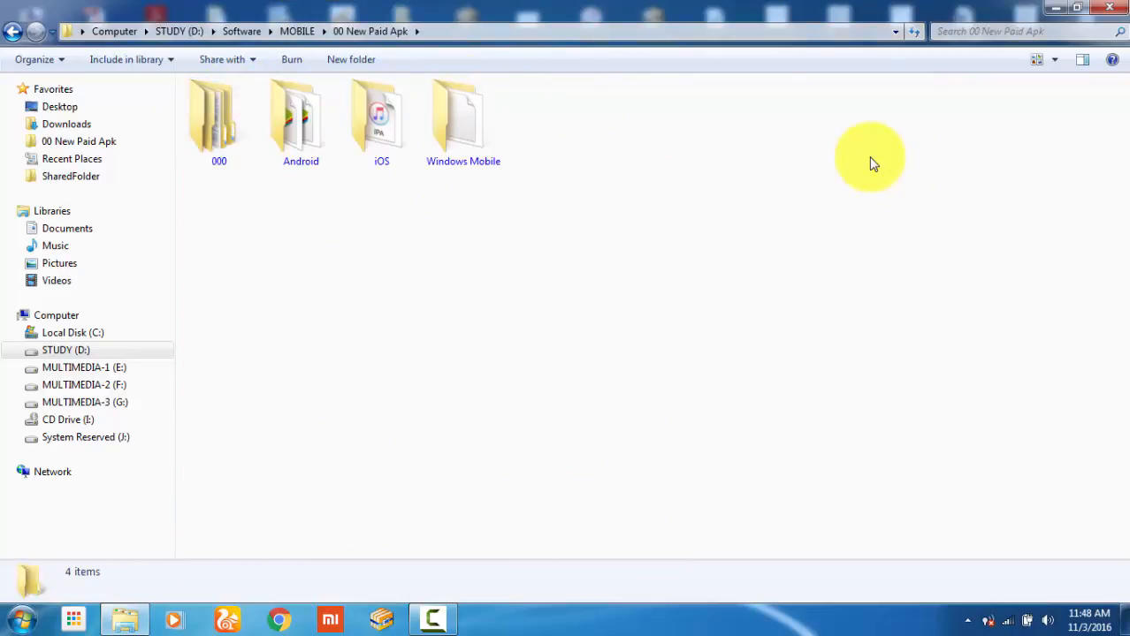